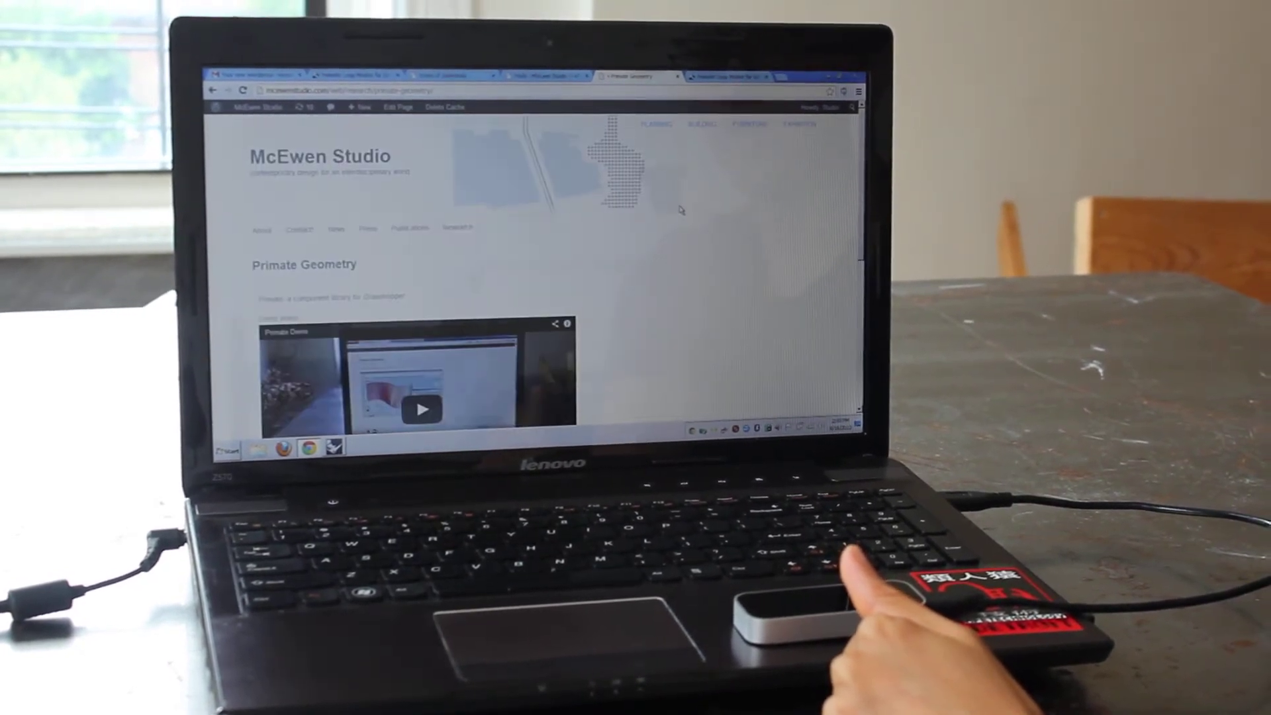
Drag the Y-sub slider to set the panel wall's Y subdivisions to 13.
scroll(down, 3)
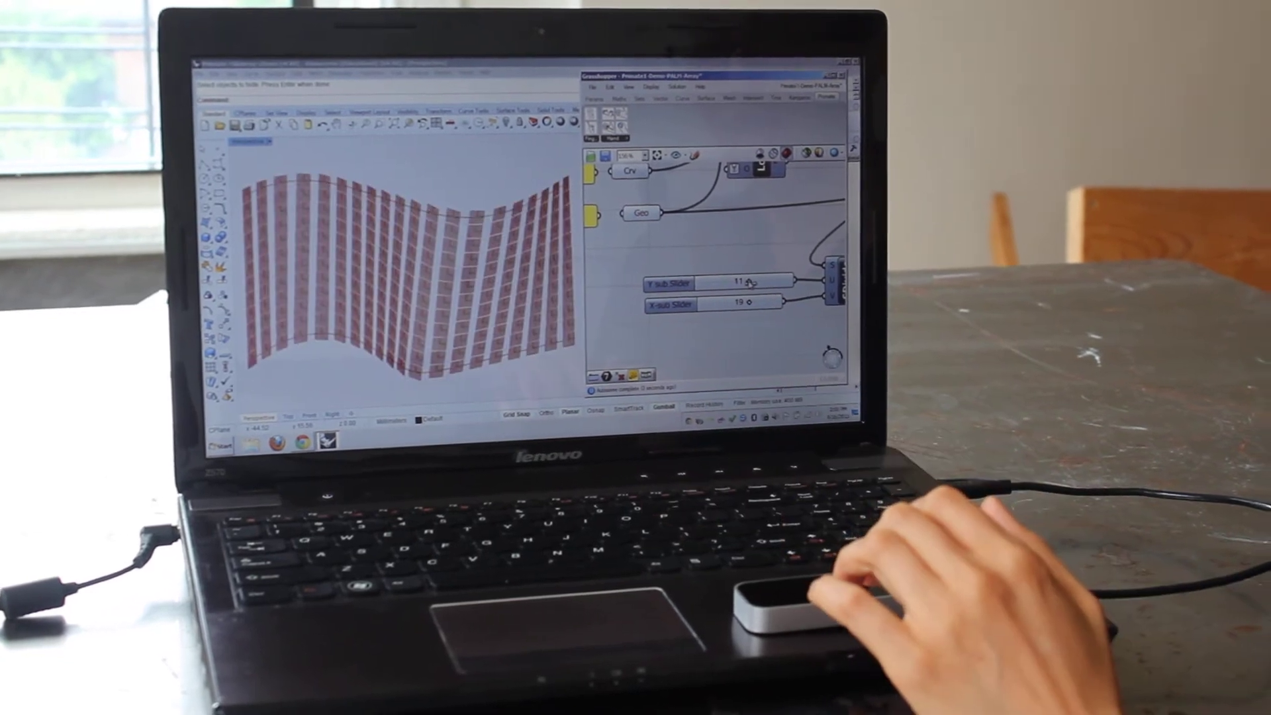
drag(730, 282, 746, 275)
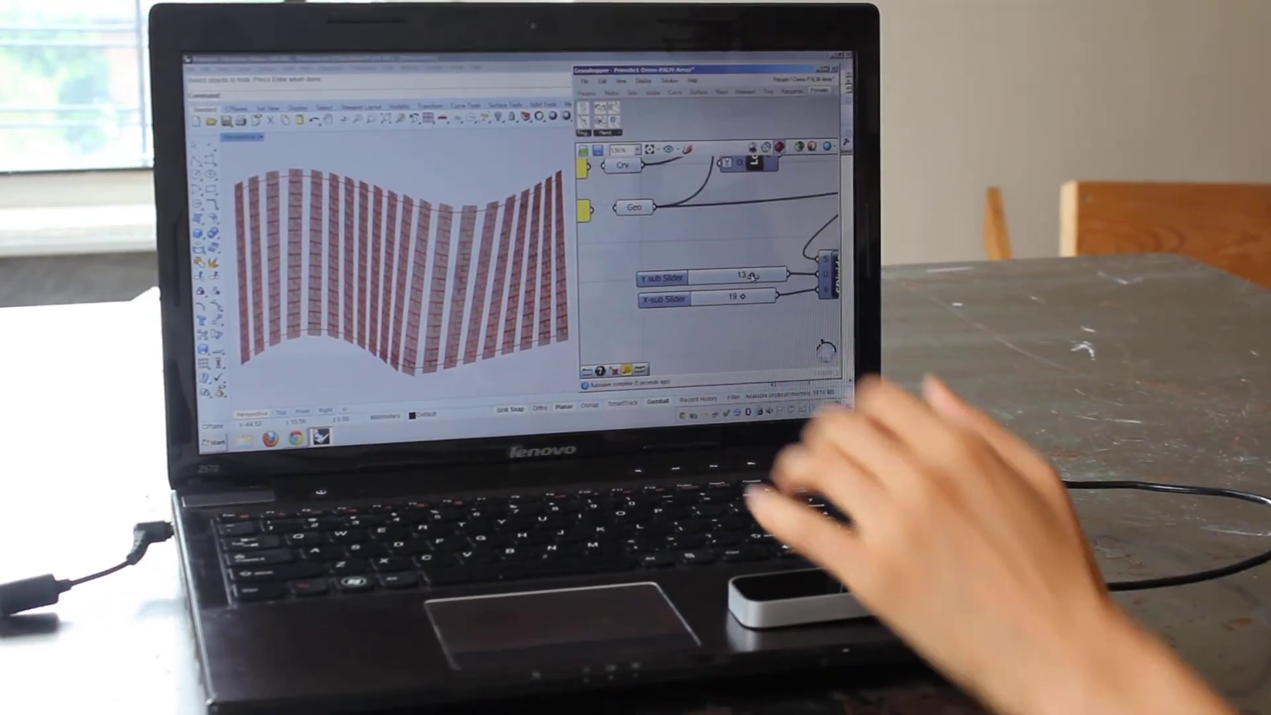
drag(726, 277, 742, 265)
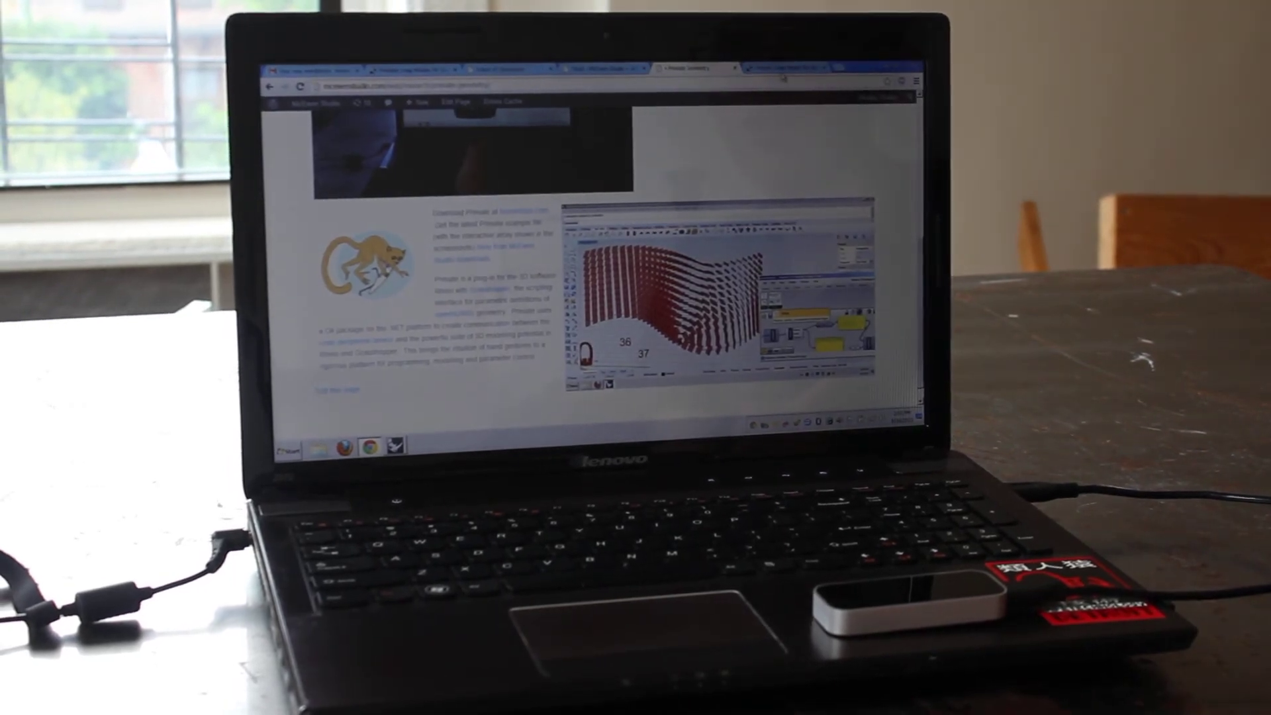
Scroll through the Food4Rhino Primate page's installation steps and requirements.
scroll(down, 3)
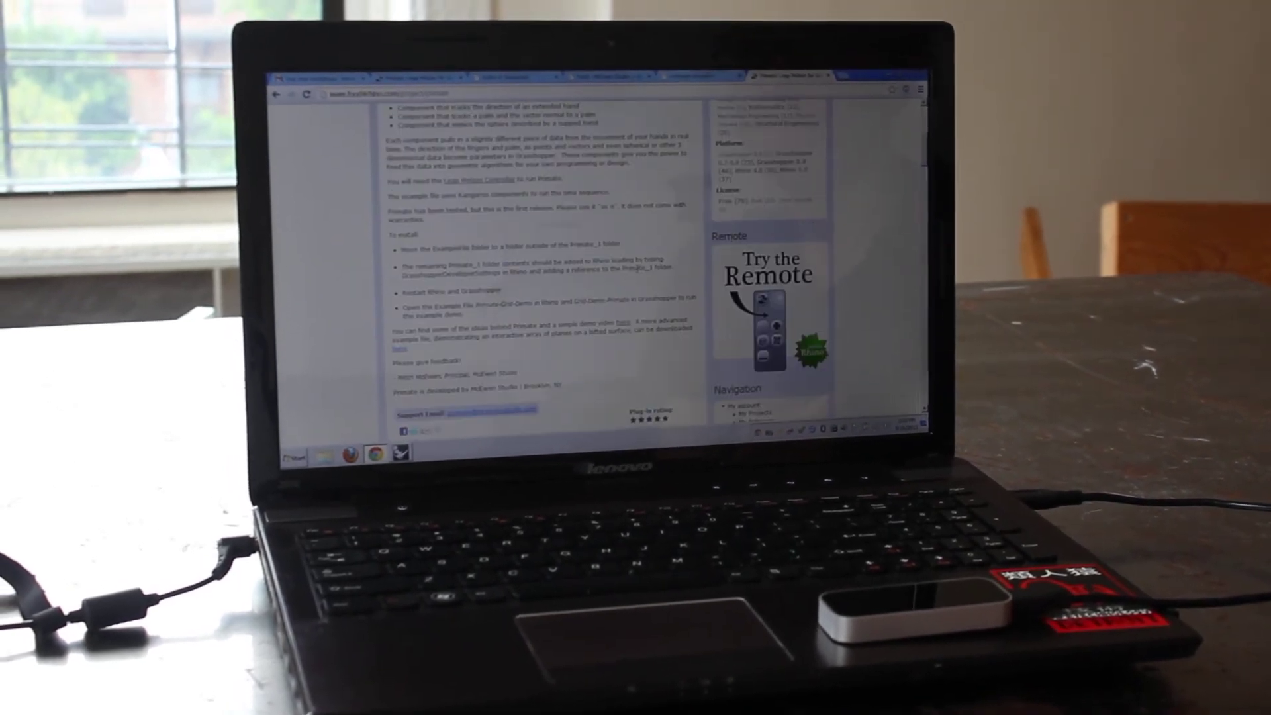
scroll(down, 3)
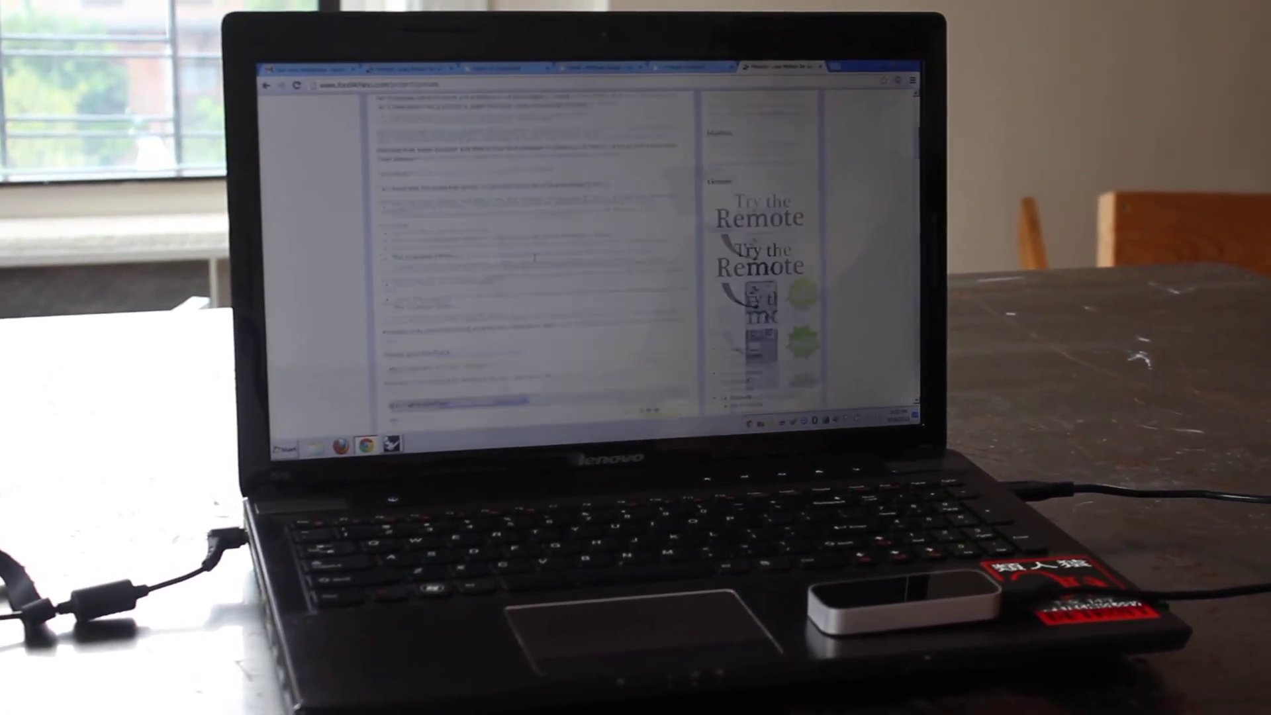
scroll(down, 3)
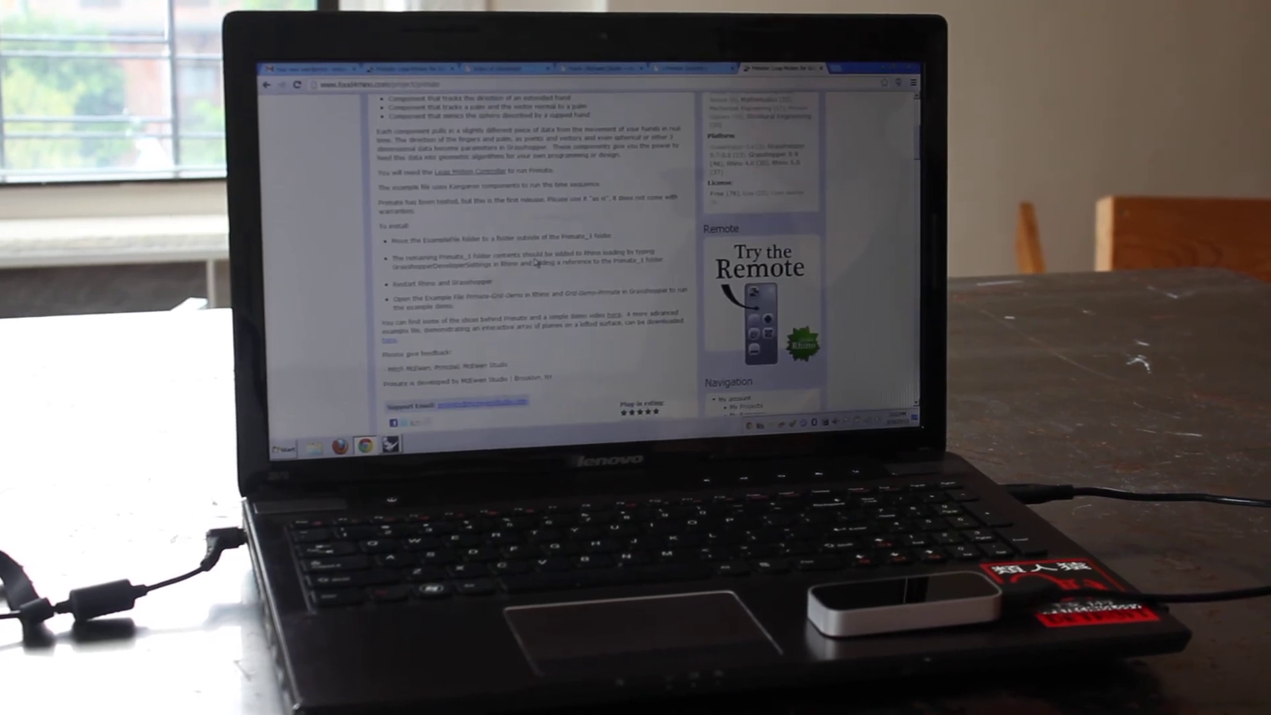